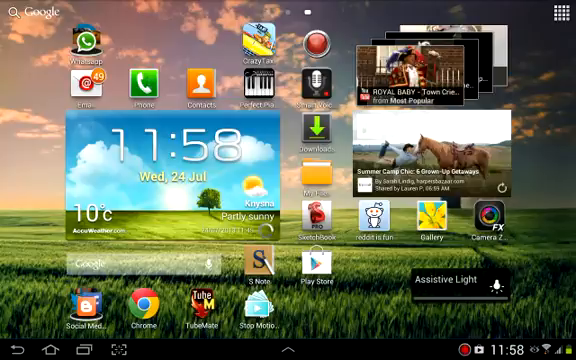
# Step: Launch Settings from the home screen and scroll the list down to System
pyautogui.click(540, 338)
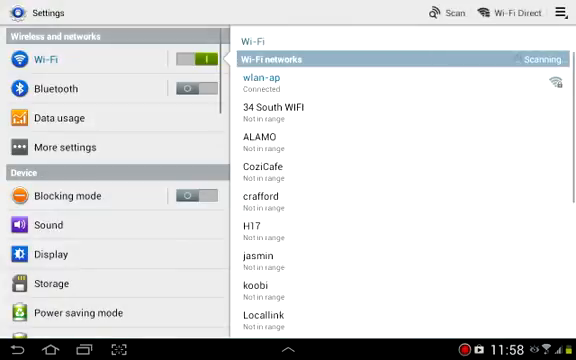
pyautogui.scroll(-3)
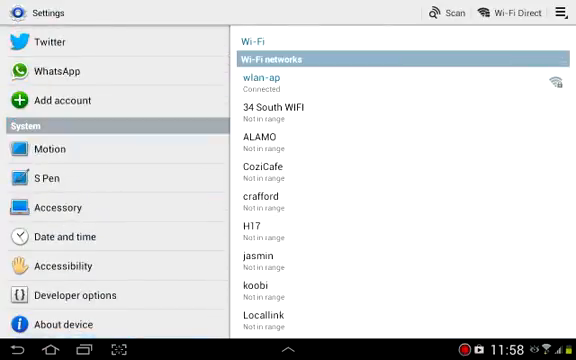
# Step: Open Developer options and scroll through debugging and input settings down to Drawing
pyautogui.click(72, 295)
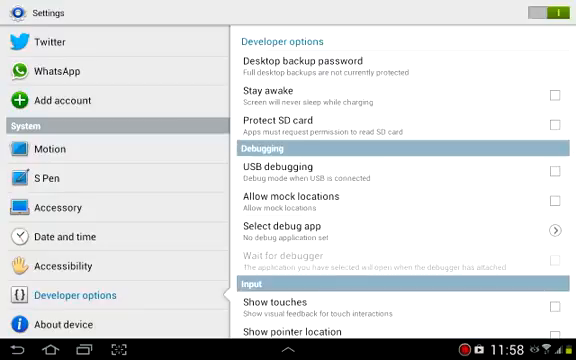
pyautogui.scroll(-3)
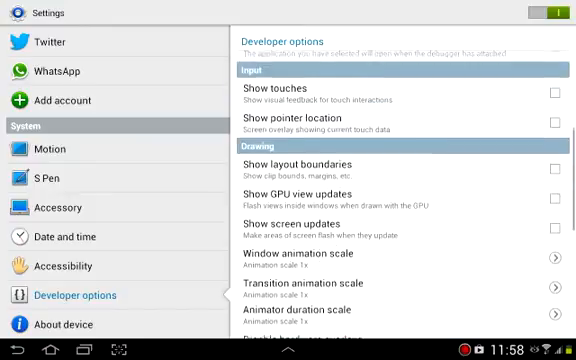
pyautogui.scroll(-3)
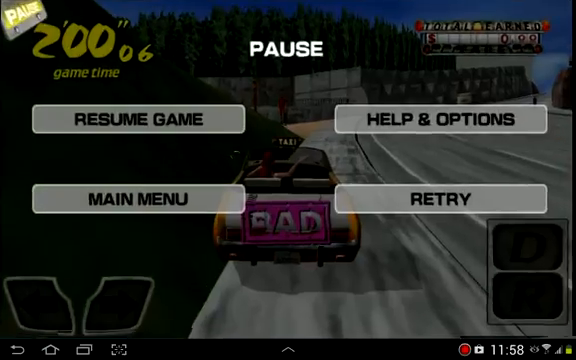
# Step: Resume the paused Crazy Taxi game and steer the taxi left
pyautogui.click(141, 119)
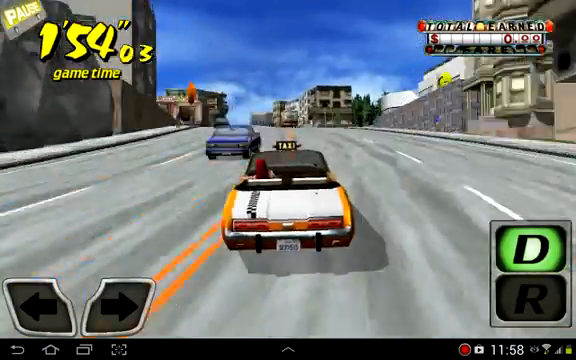
pyautogui.click(38, 305)
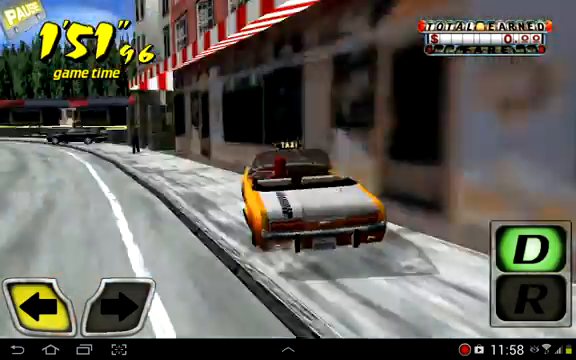